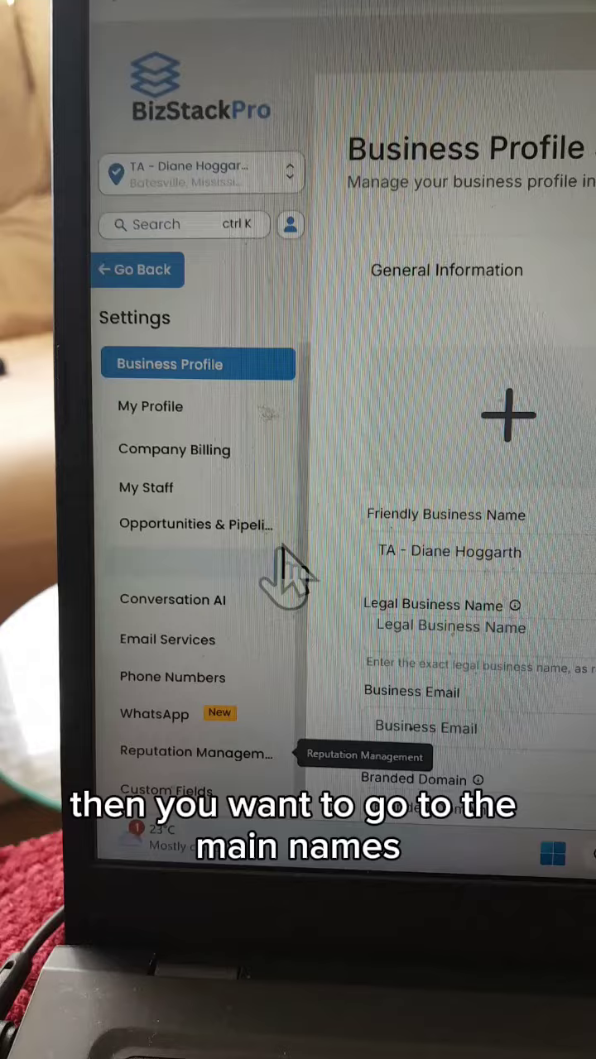
Step: Scroll the Settings sidebar down until the Domains entry appears
{"action": "scroll", "scroll_direction": "down", "scroll_amount": 3}
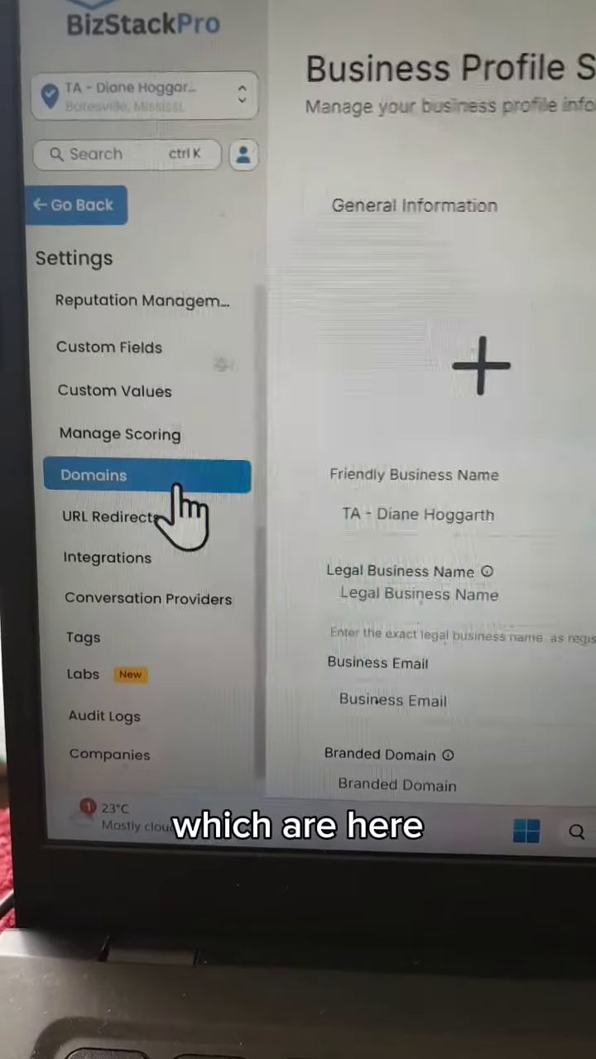
Step: Open Domains, start adding a custom domain, then view Namecheap's Advanced DNS host records
{"action": "left_click", "coordinate": [93, 476]}
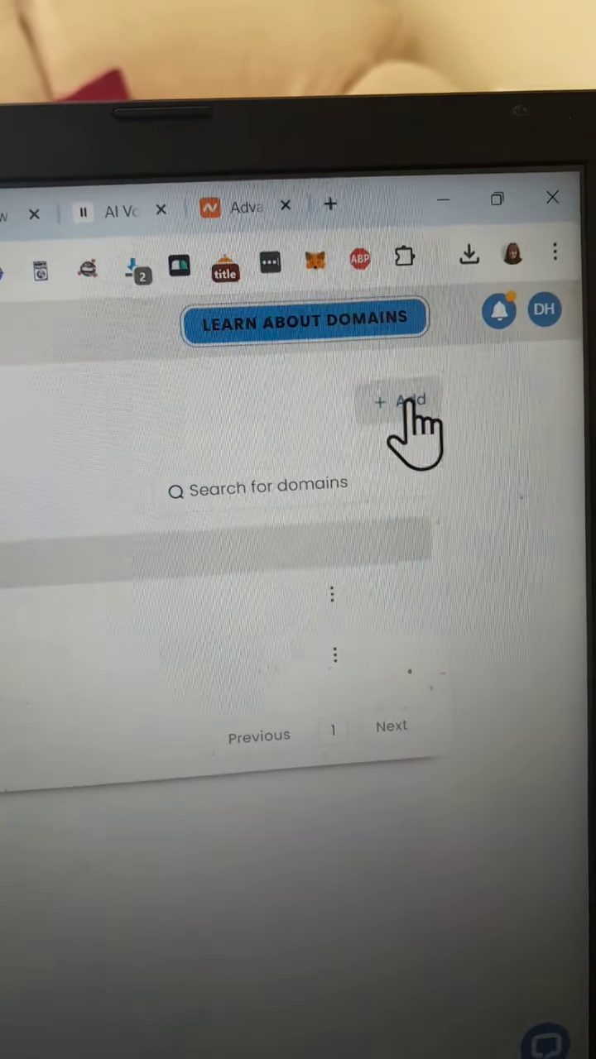
{"action": "left_click", "coordinate": [403, 401]}
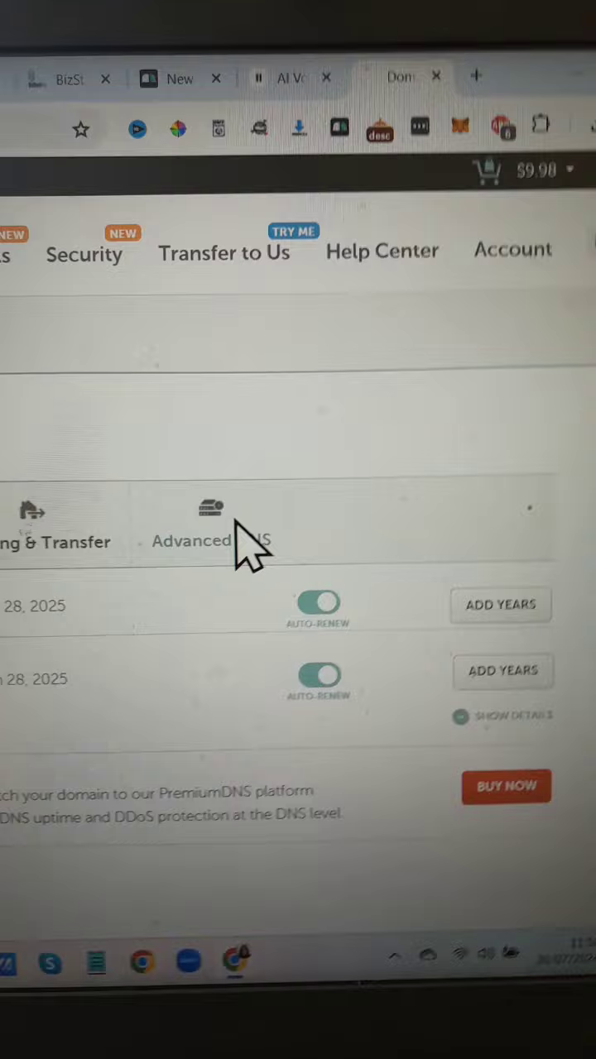
{"action": "left_click", "coordinate": [207, 525]}
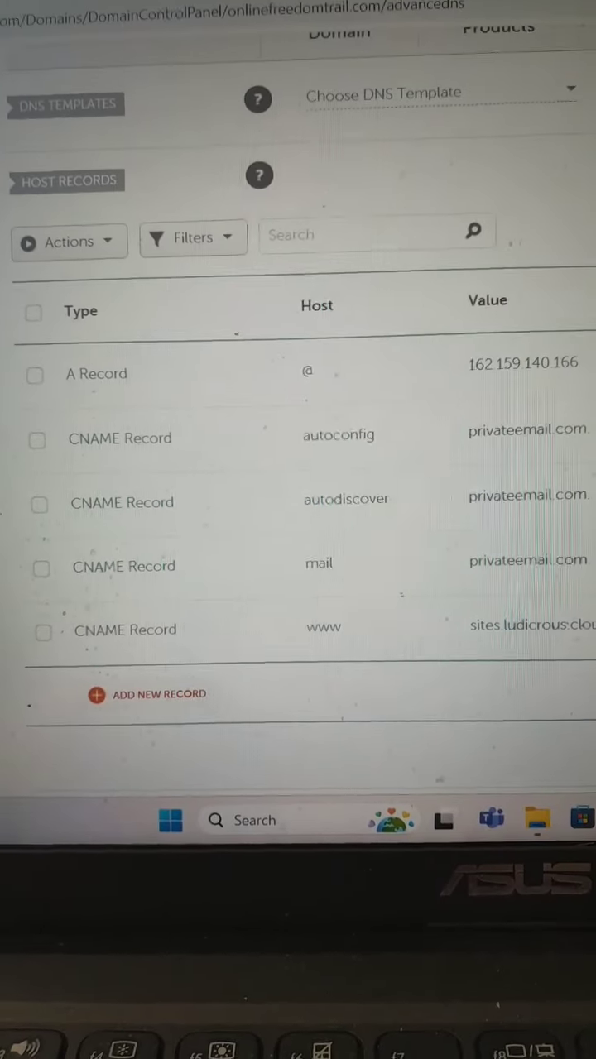